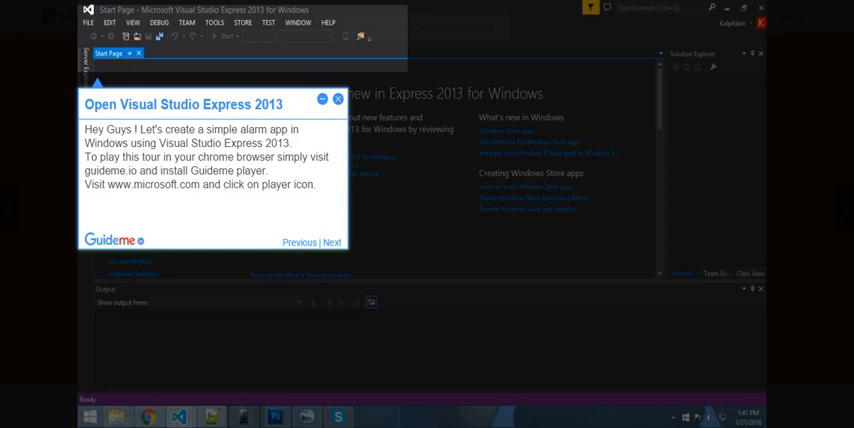
# Create a new Windows Store app project for the alarm app from the Start Page
pyautogui.click(332, 242)
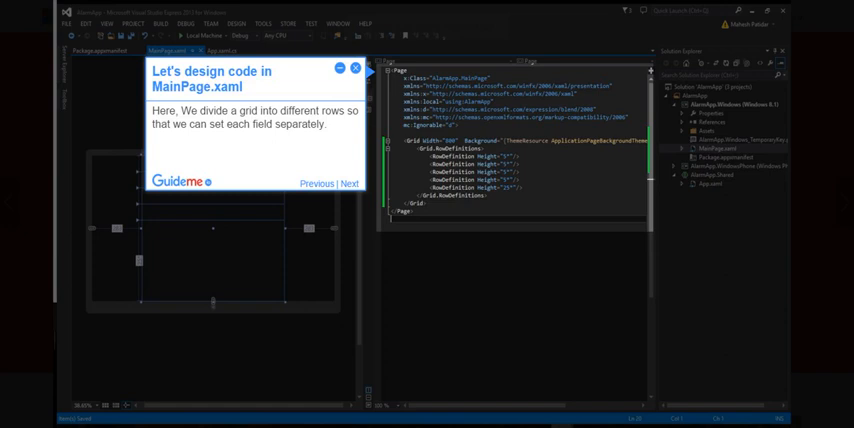
# Add Grid.RowDefinitions and an Alarm Name TextBlock to MainPage.xaml, checking the designer view
pyautogui.click(348, 184)
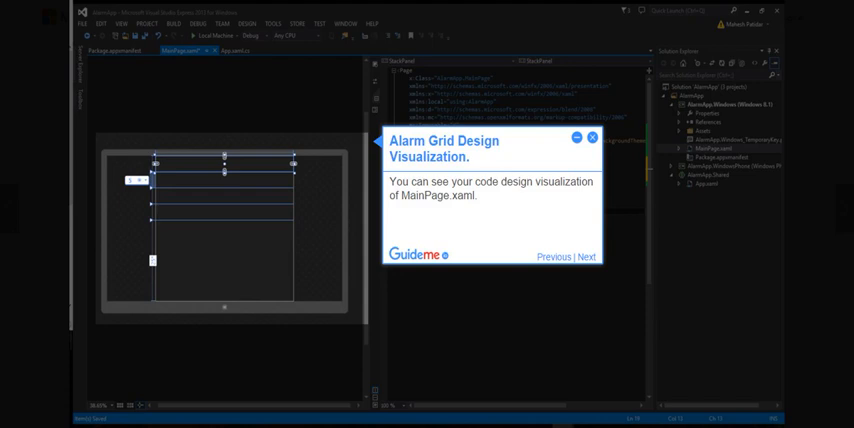
pyautogui.click(584, 256)
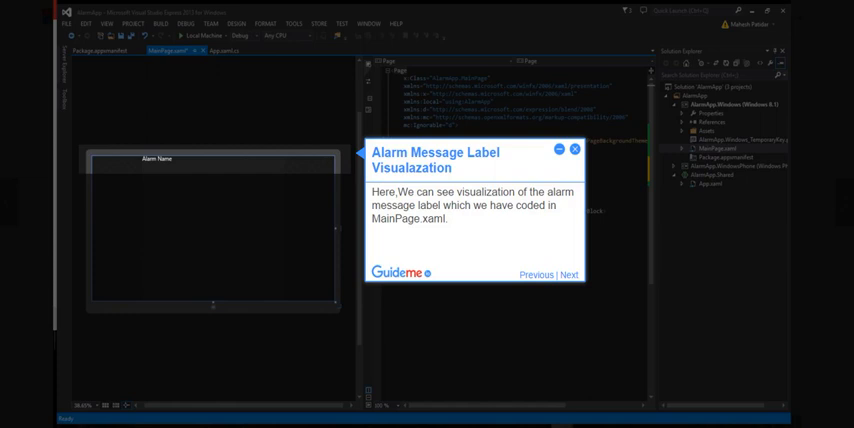
pyautogui.click(568, 274)
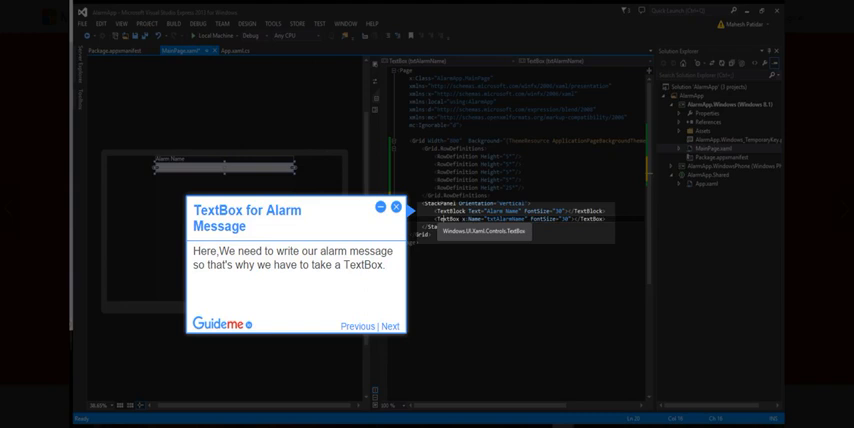
# Add the alarm message TextBox and StackPanels with Time/Date labels, a TimePicker and a DatePicker
pyautogui.click(392, 328)
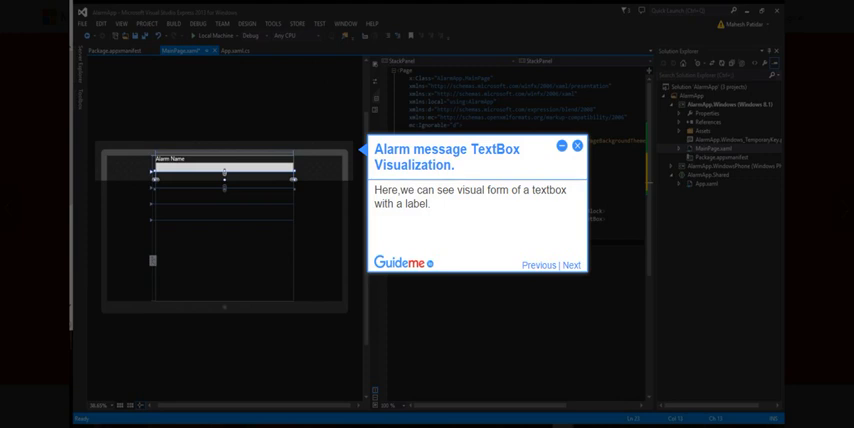
pyautogui.click(570, 264)
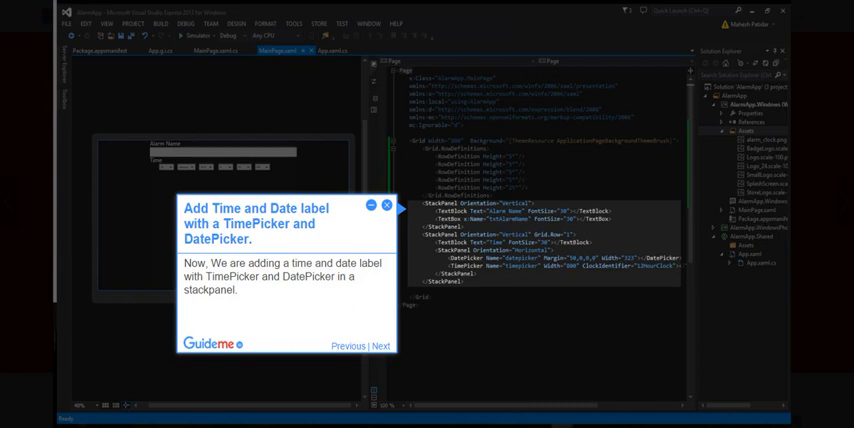
pyautogui.click(380, 344)
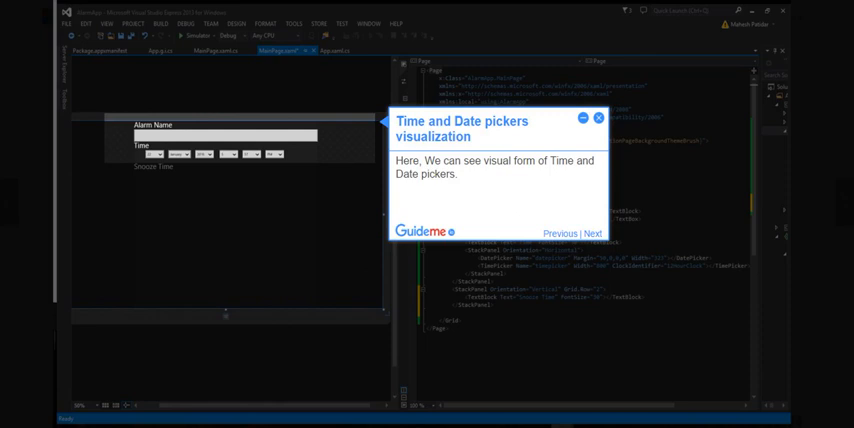
pyautogui.click(592, 232)
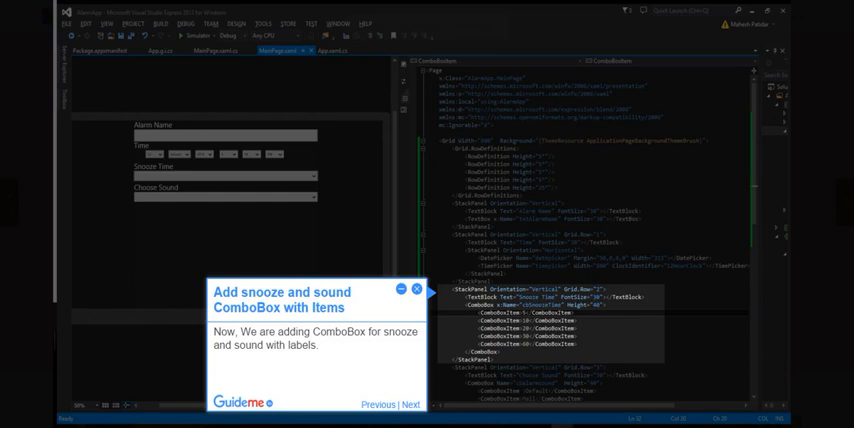
# Add labelled snooze and sound ComboBoxes with items, plus a Save button
pyautogui.click(412, 404)
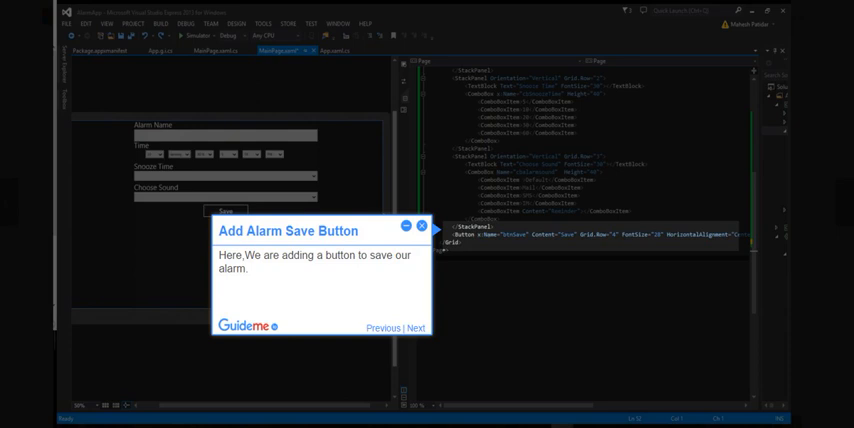
pyautogui.click(420, 328)
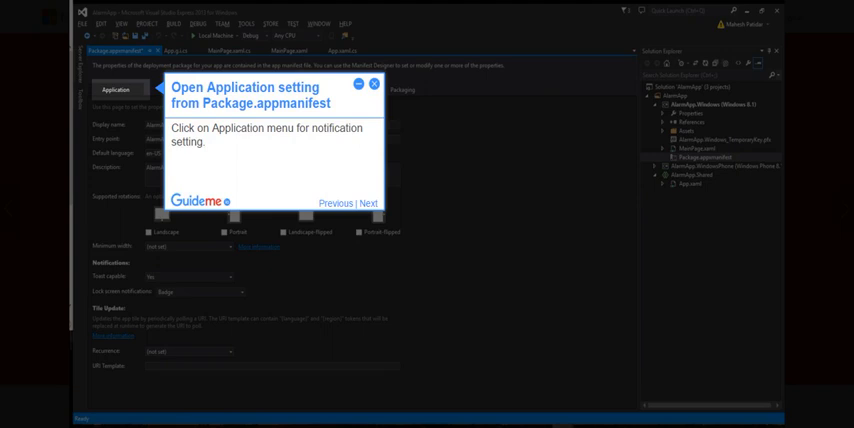
# Set Toast capable to Yes in Package.appxmanifest and create the Button_Click handler
pyautogui.click(368, 204)
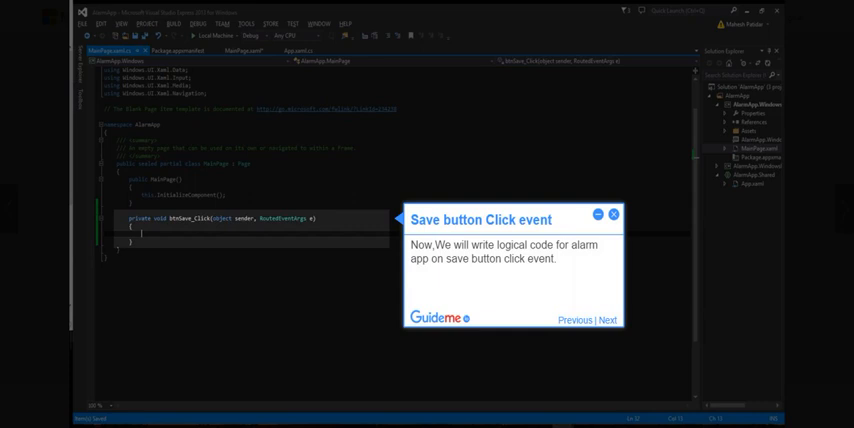
# Write Button_Click to build the toast XML and schedule it with ToastNotificationManager, then run the app
pyautogui.click(604, 320)
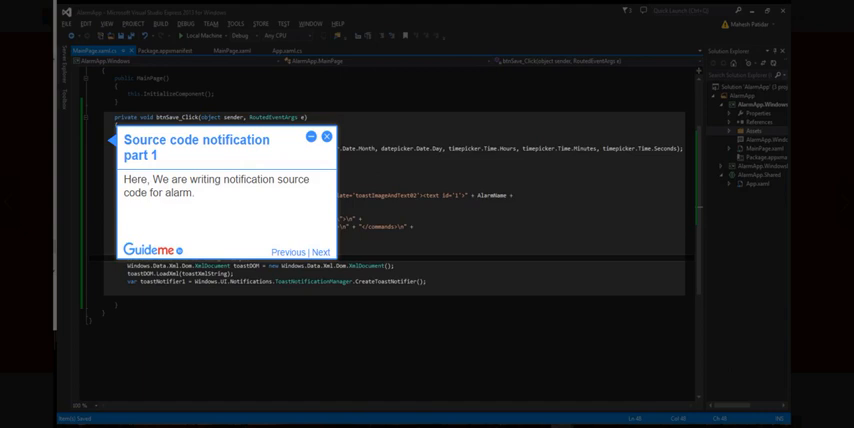
pyautogui.click(320, 252)
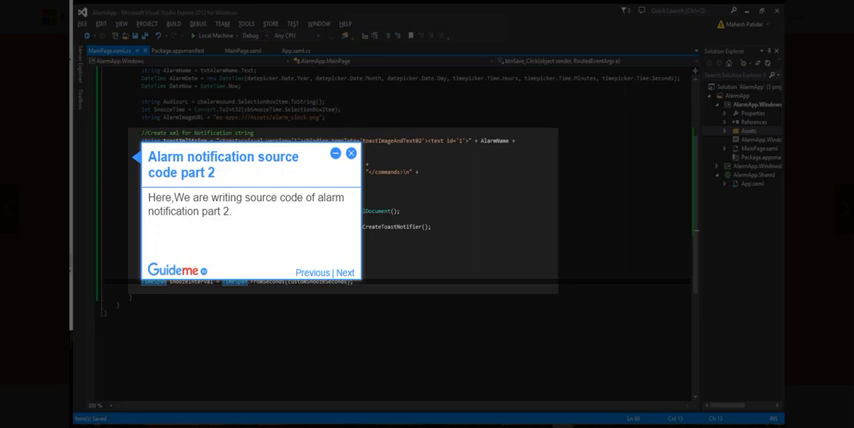
pyautogui.click(344, 272)
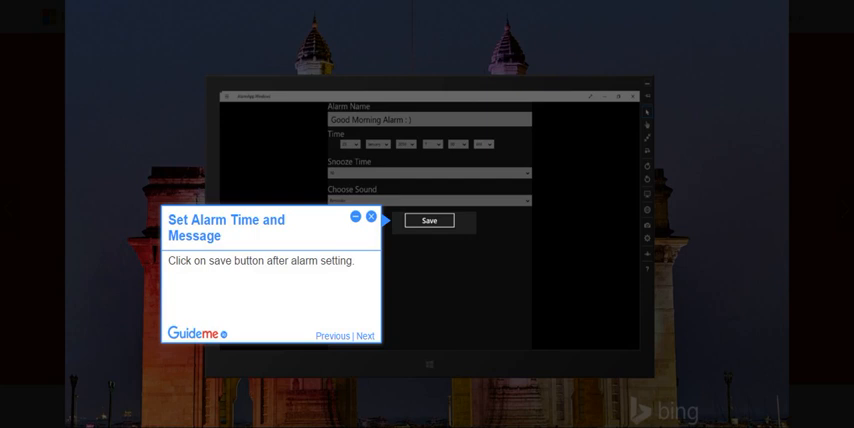
# Save the Good Morning alarm and receive its toast notification
pyautogui.click(428, 220)
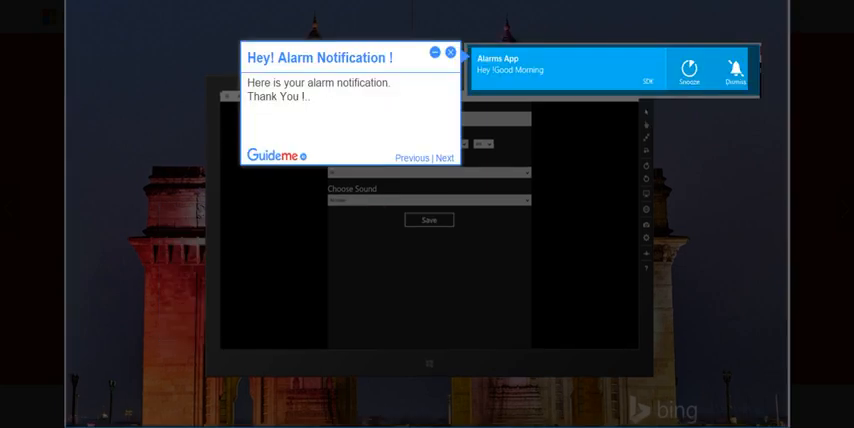